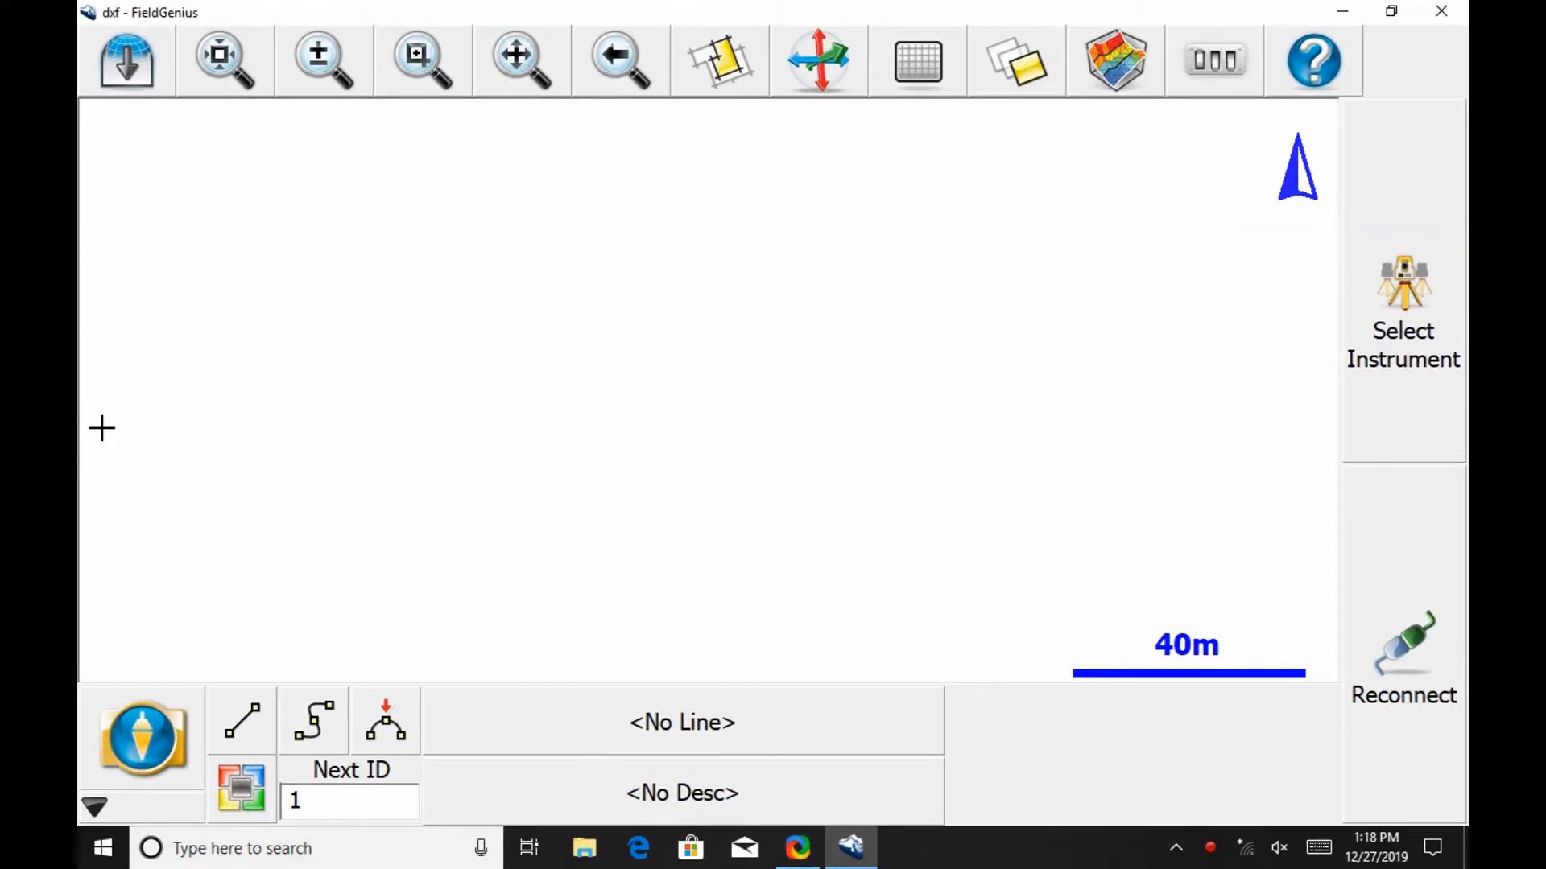
mouse_move(132, 617)
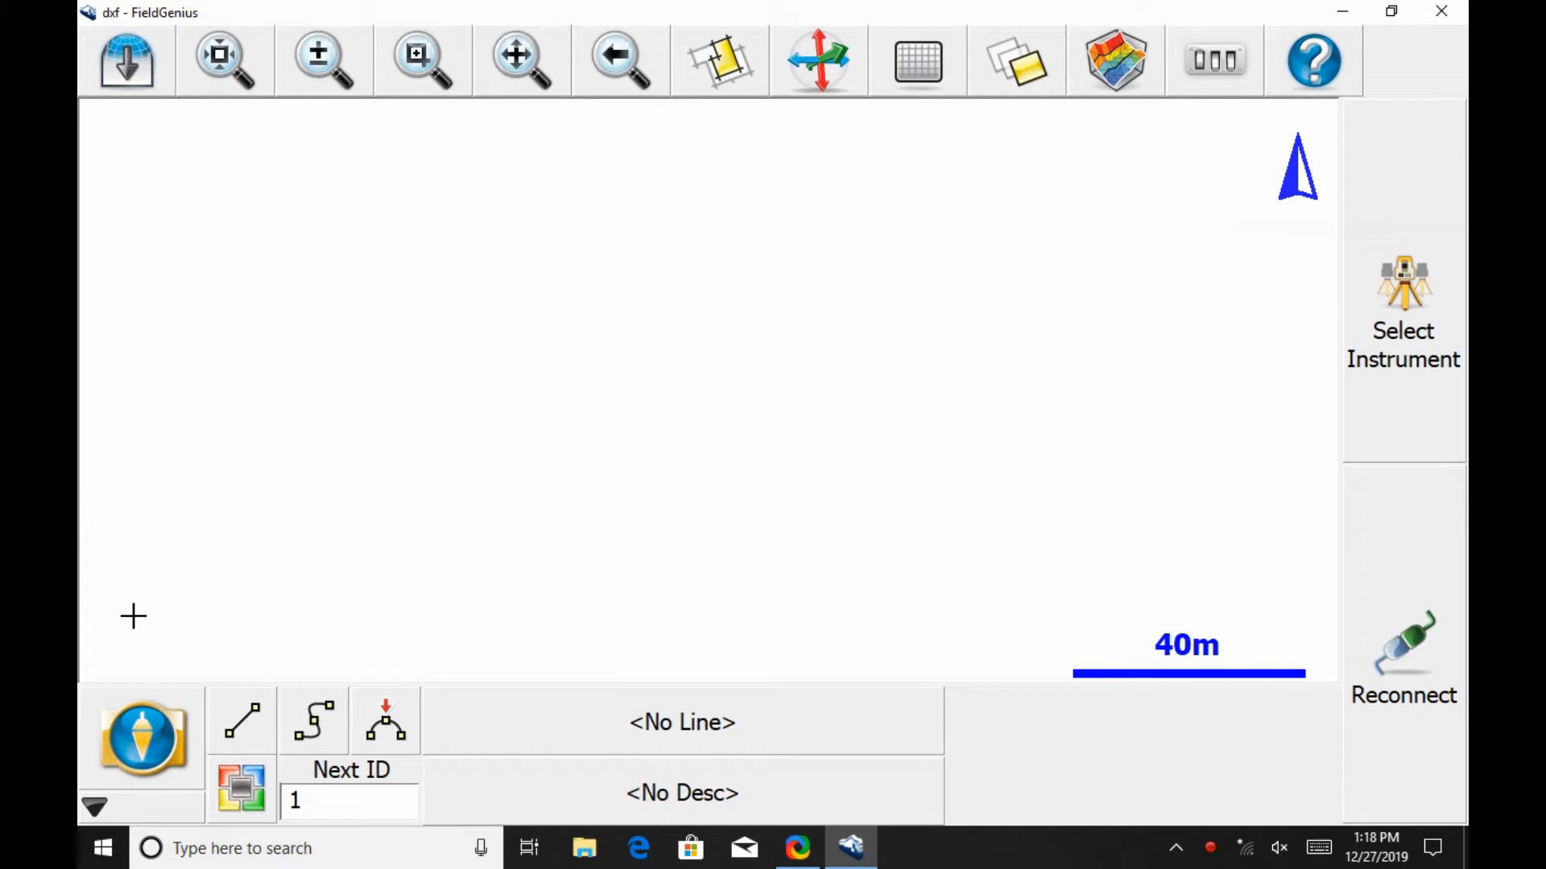
Step: Reach the CAD / LandXML / Templates options through the main menu's Import / Export
click(136, 737)
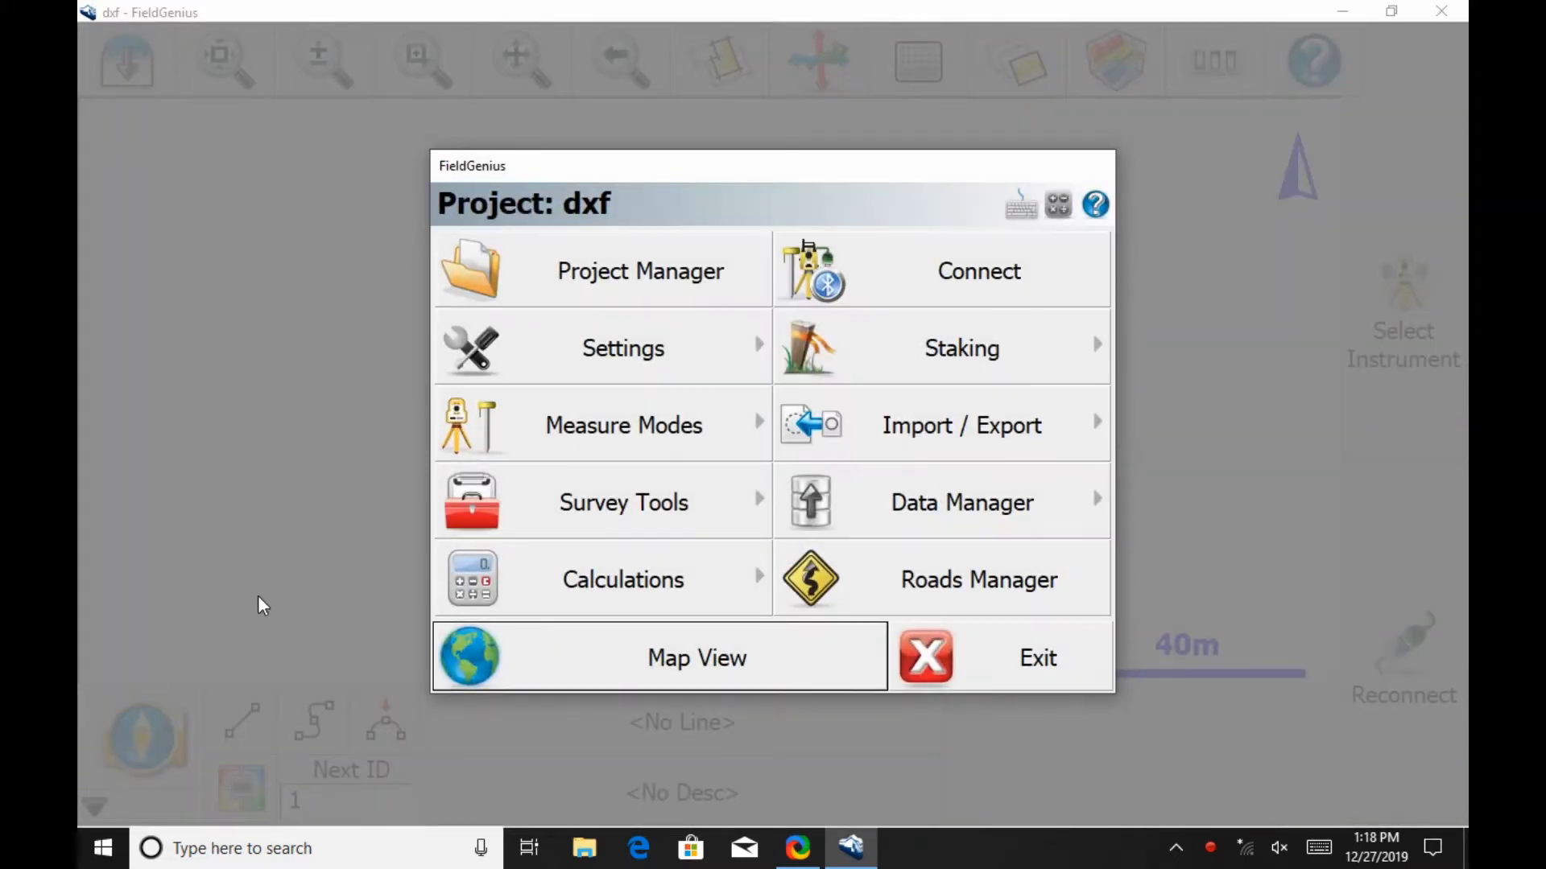
mouse_move(877, 438)
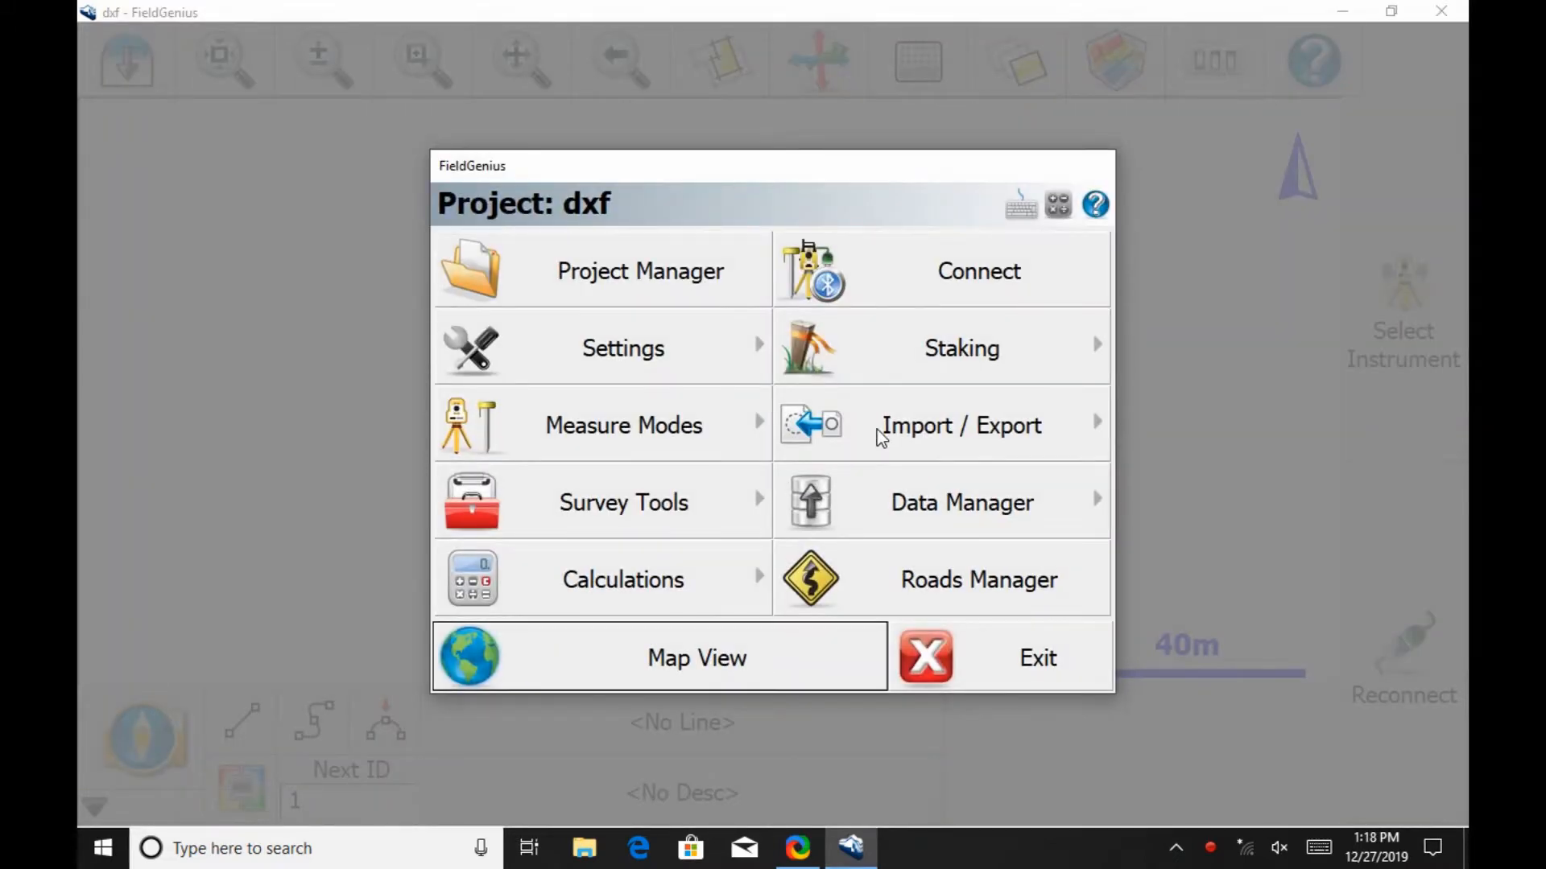
click(961, 425)
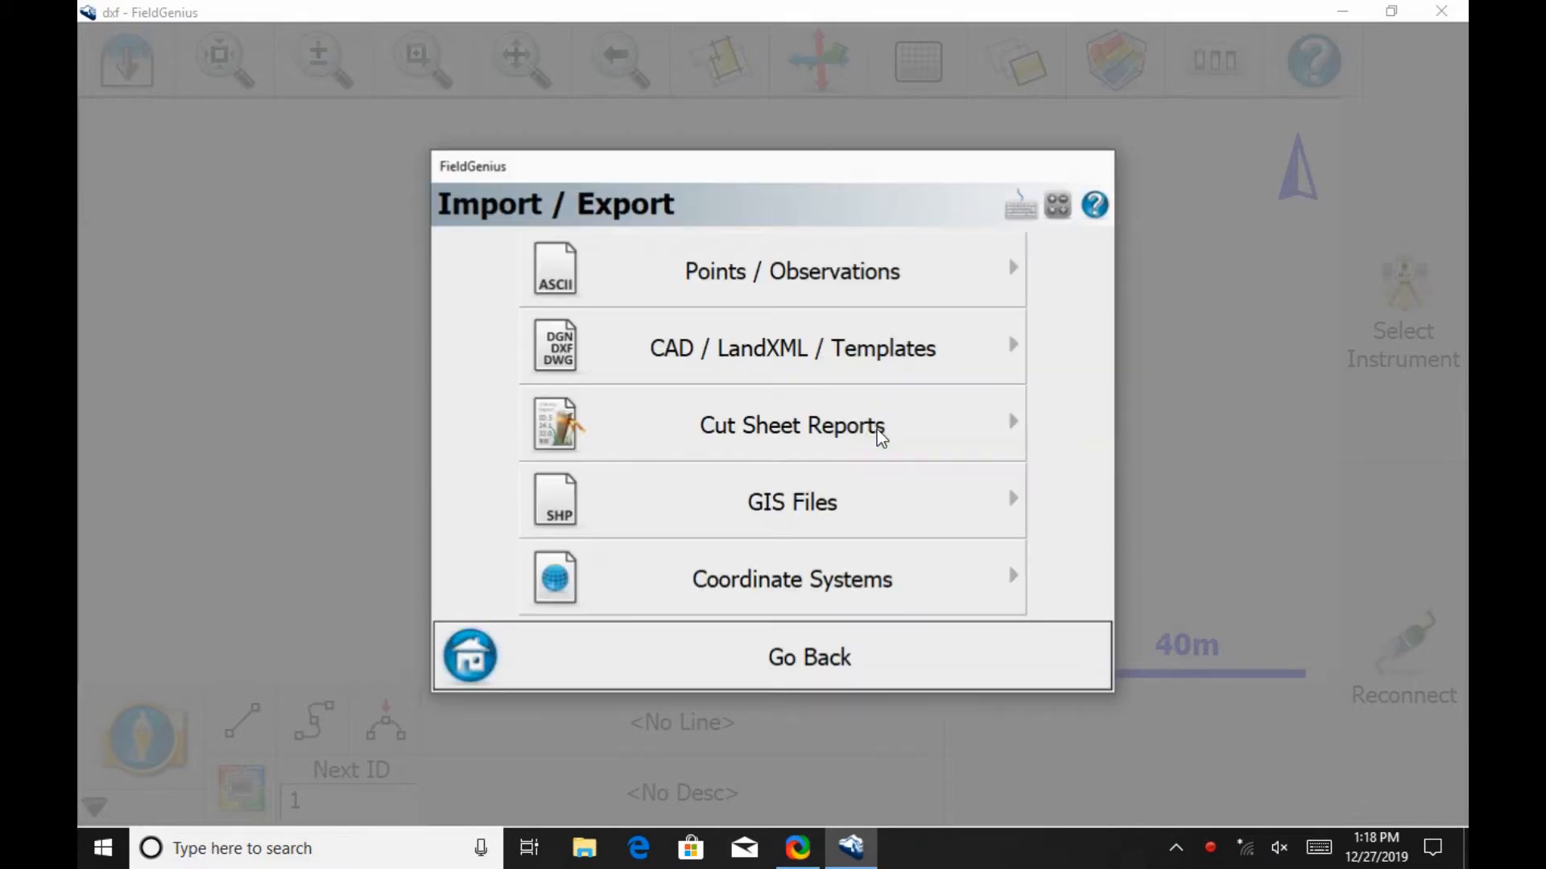
mouse_move(863, 388)
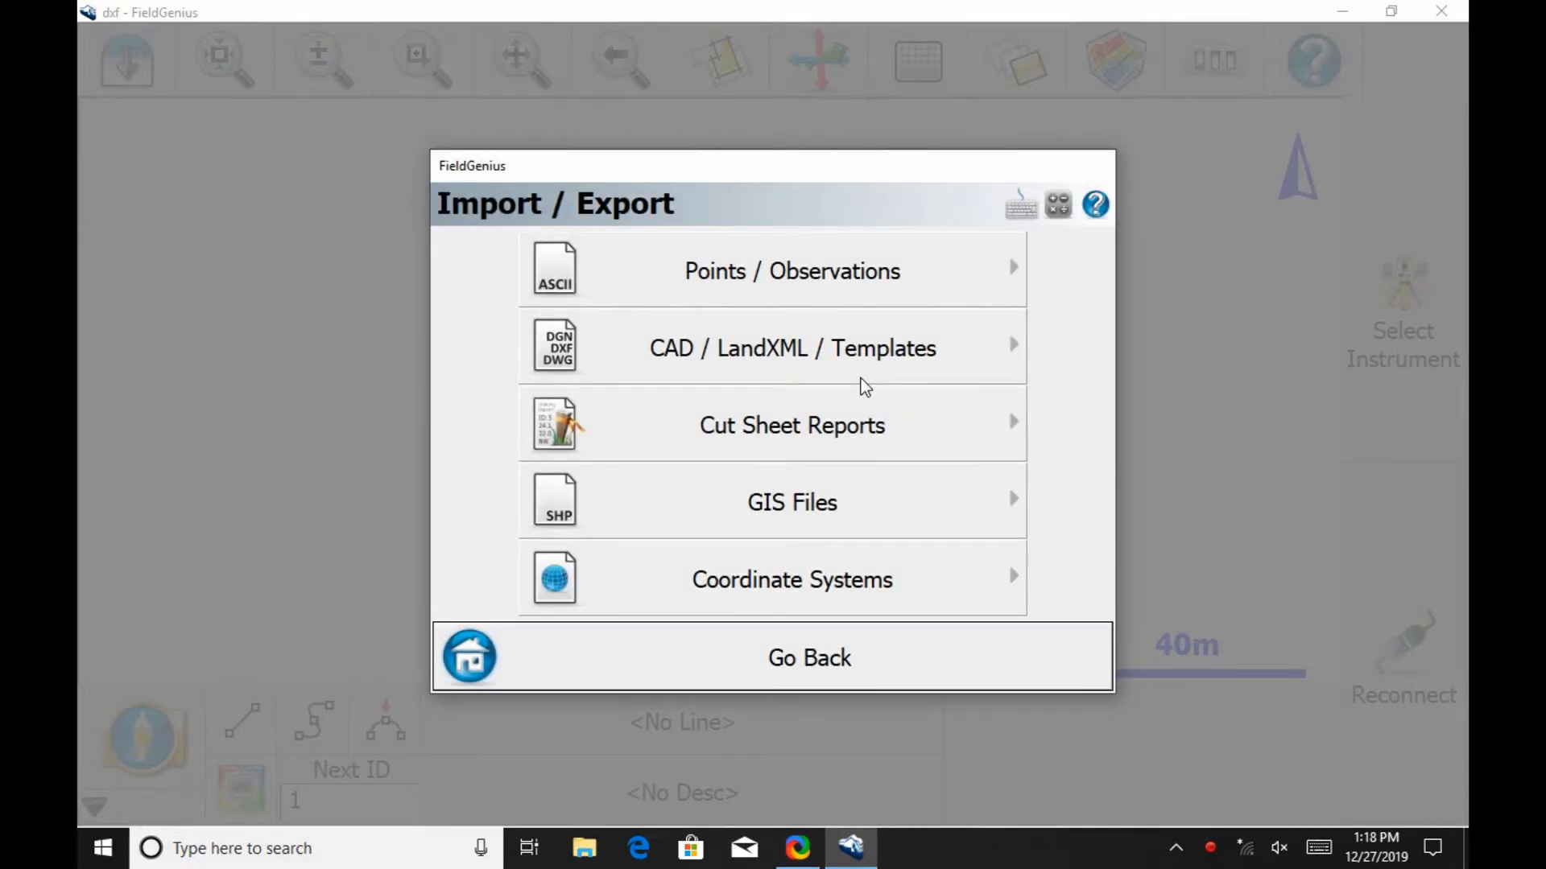
click(792, 348)
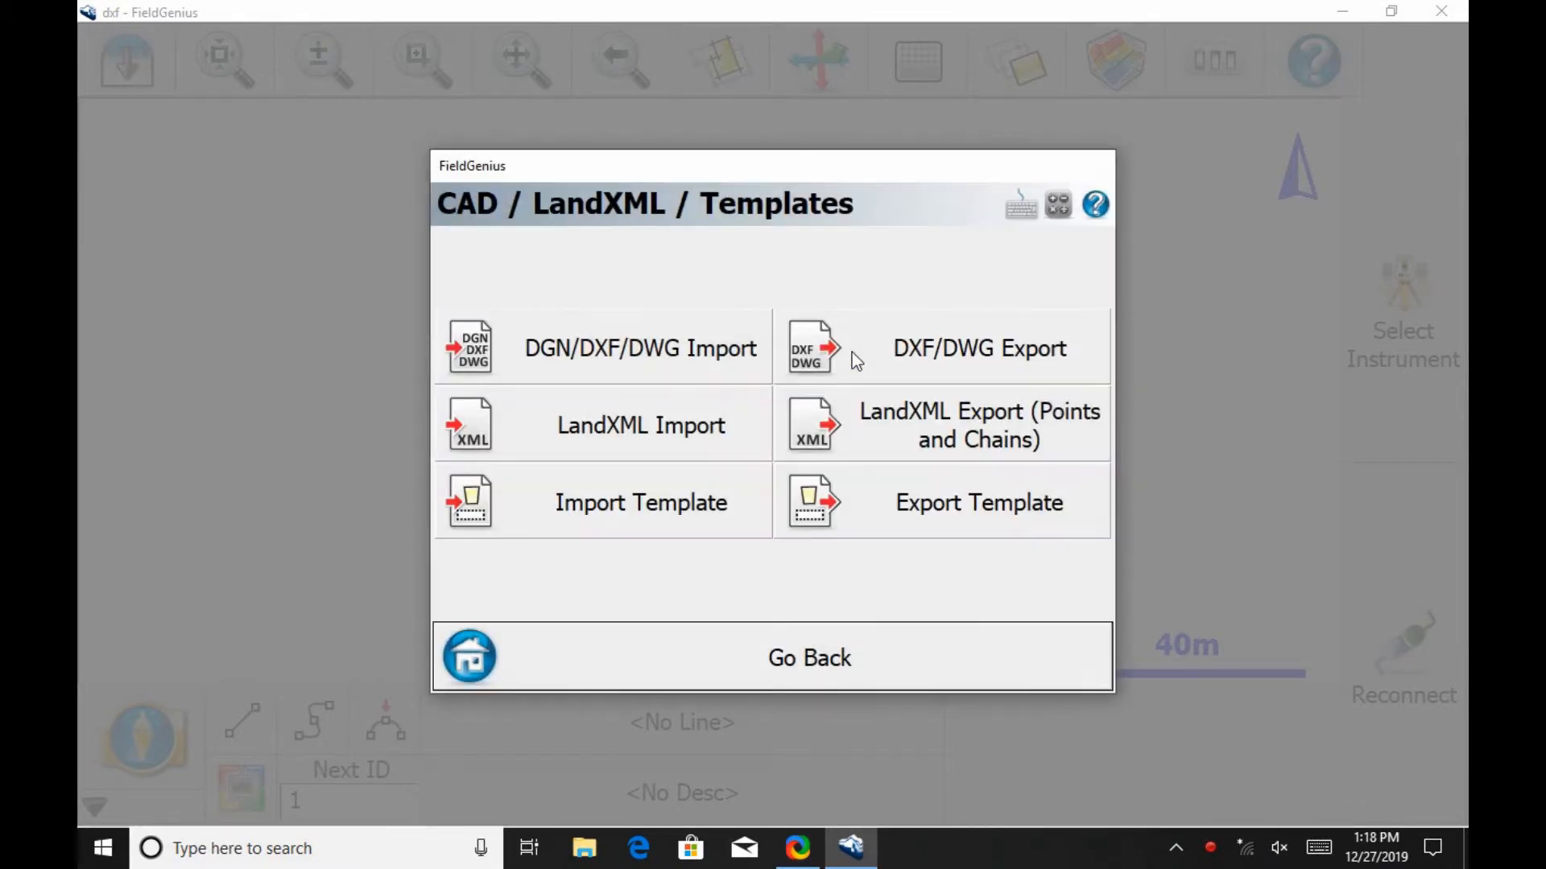
Step: Start a DGN/DXF/DWG import and choose Sample House.dxf on the Desktop
click(808, 657)
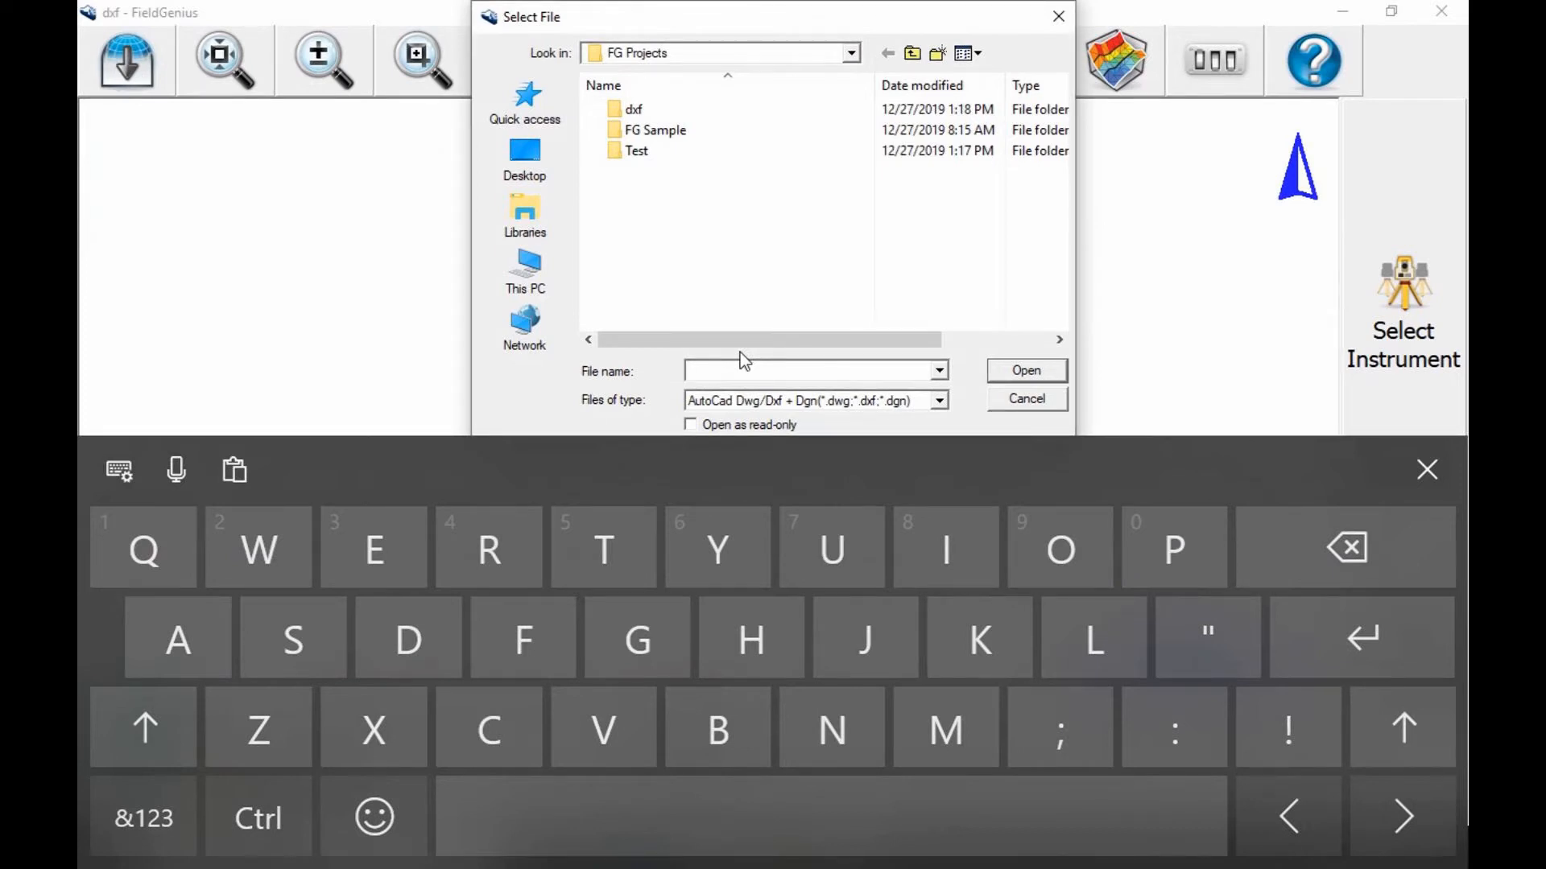
click(523, 158)
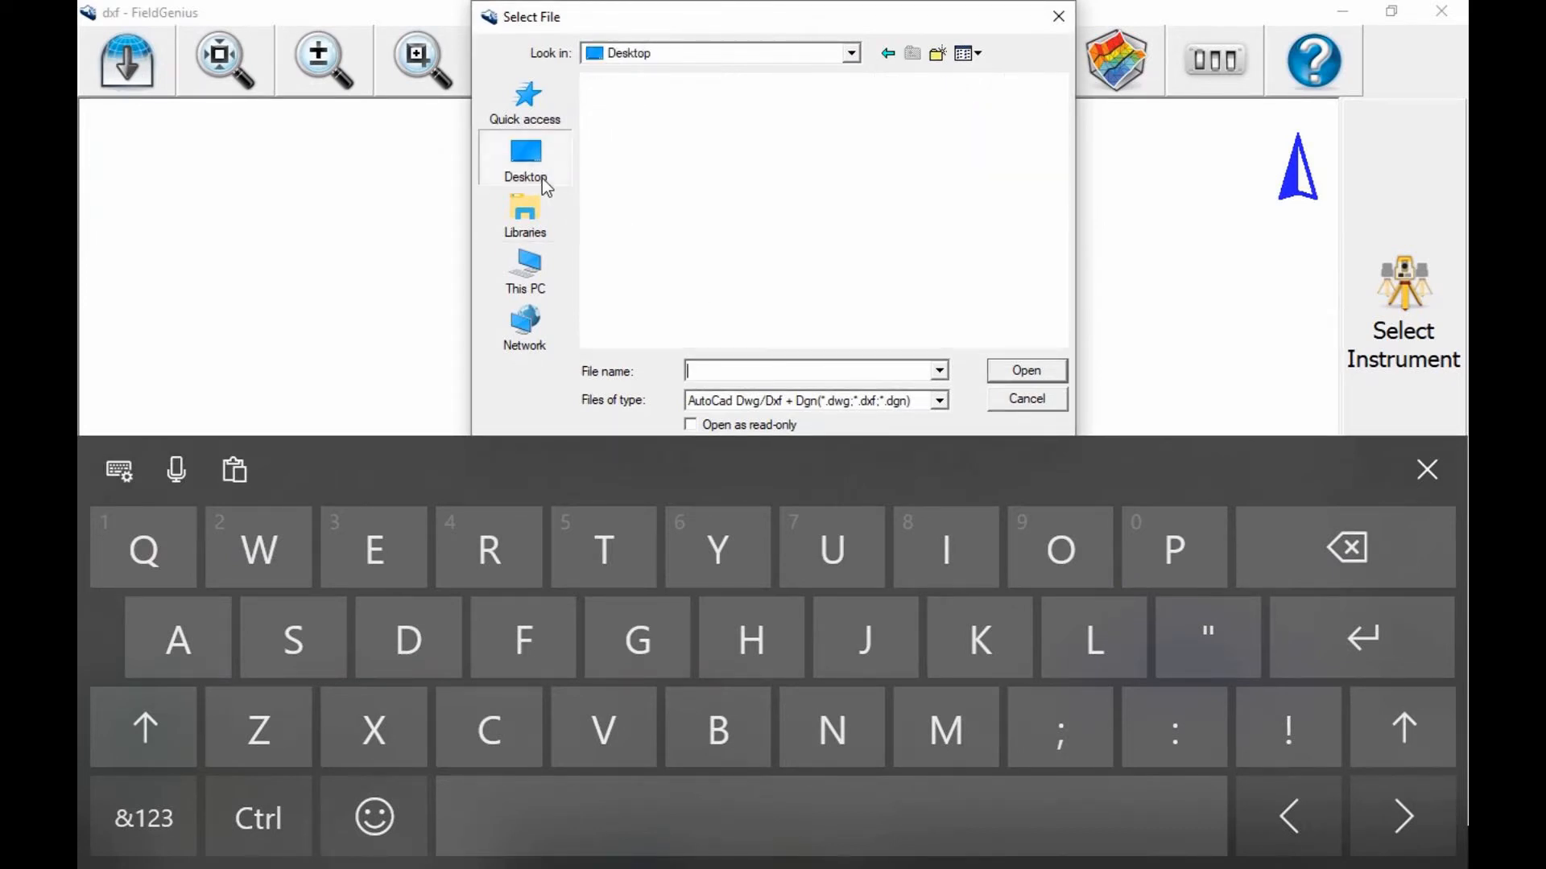
click(525, 158)
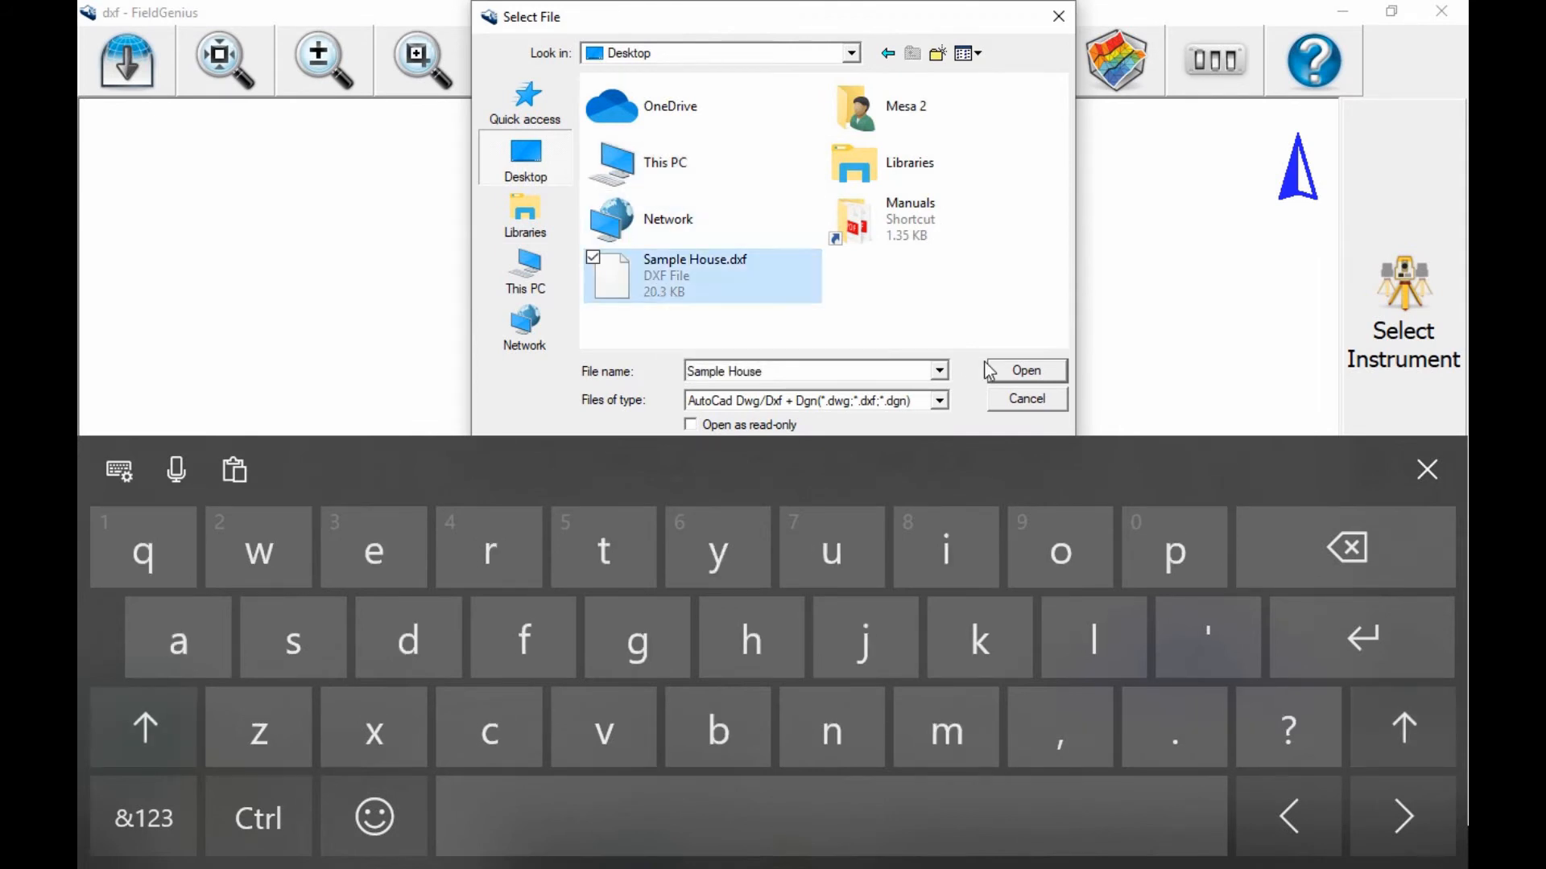
Step: Load Sample House.dxf as a DXF layer and return to the map showing its linework
click(1023, 371)
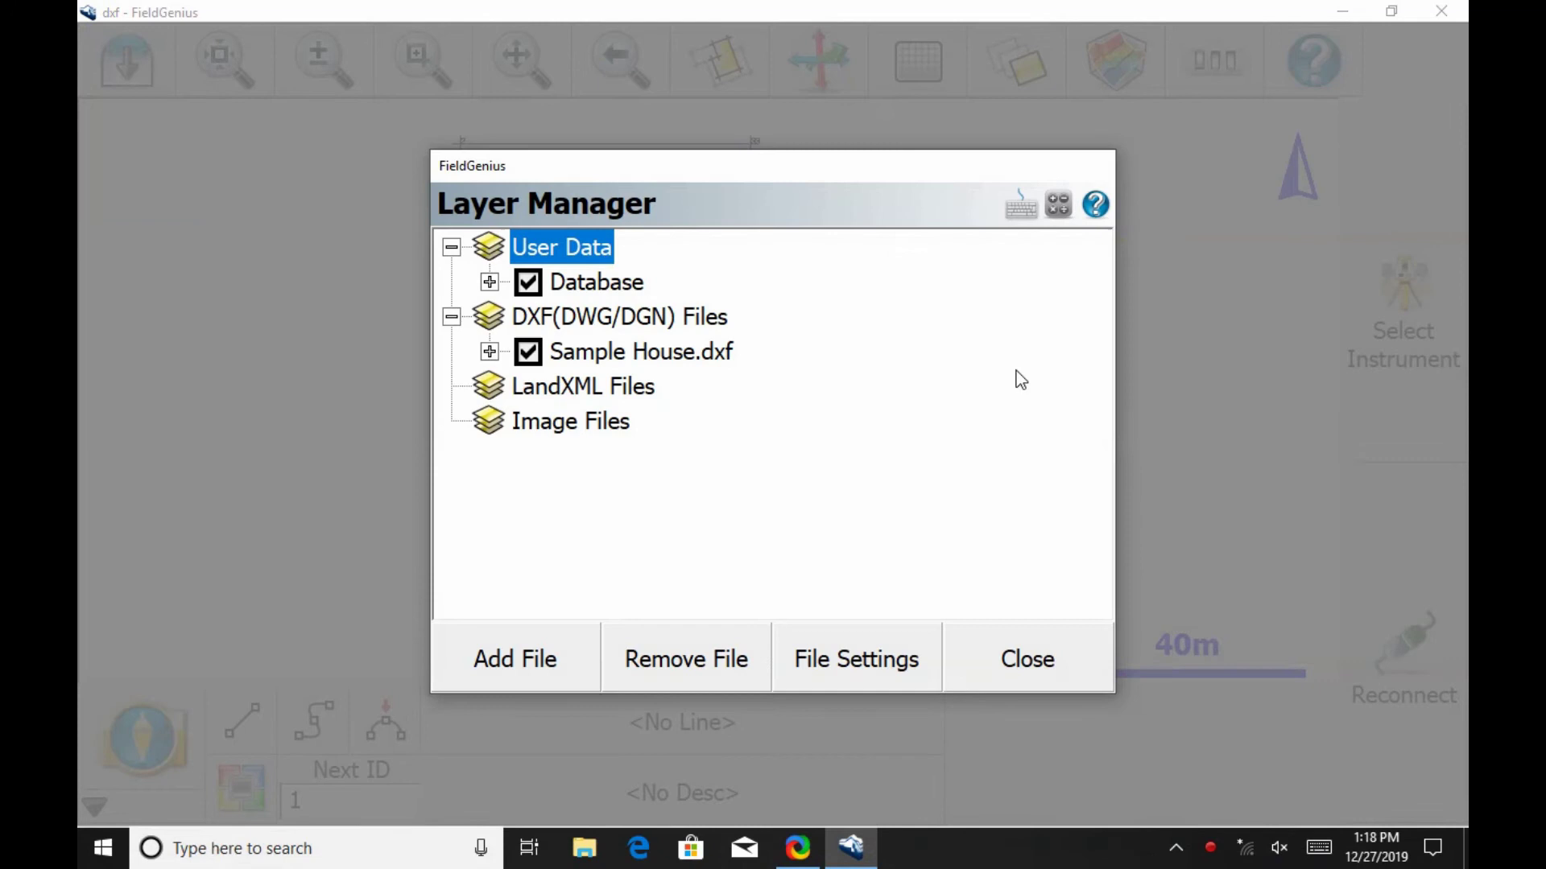
mouse_move(1024, 383)
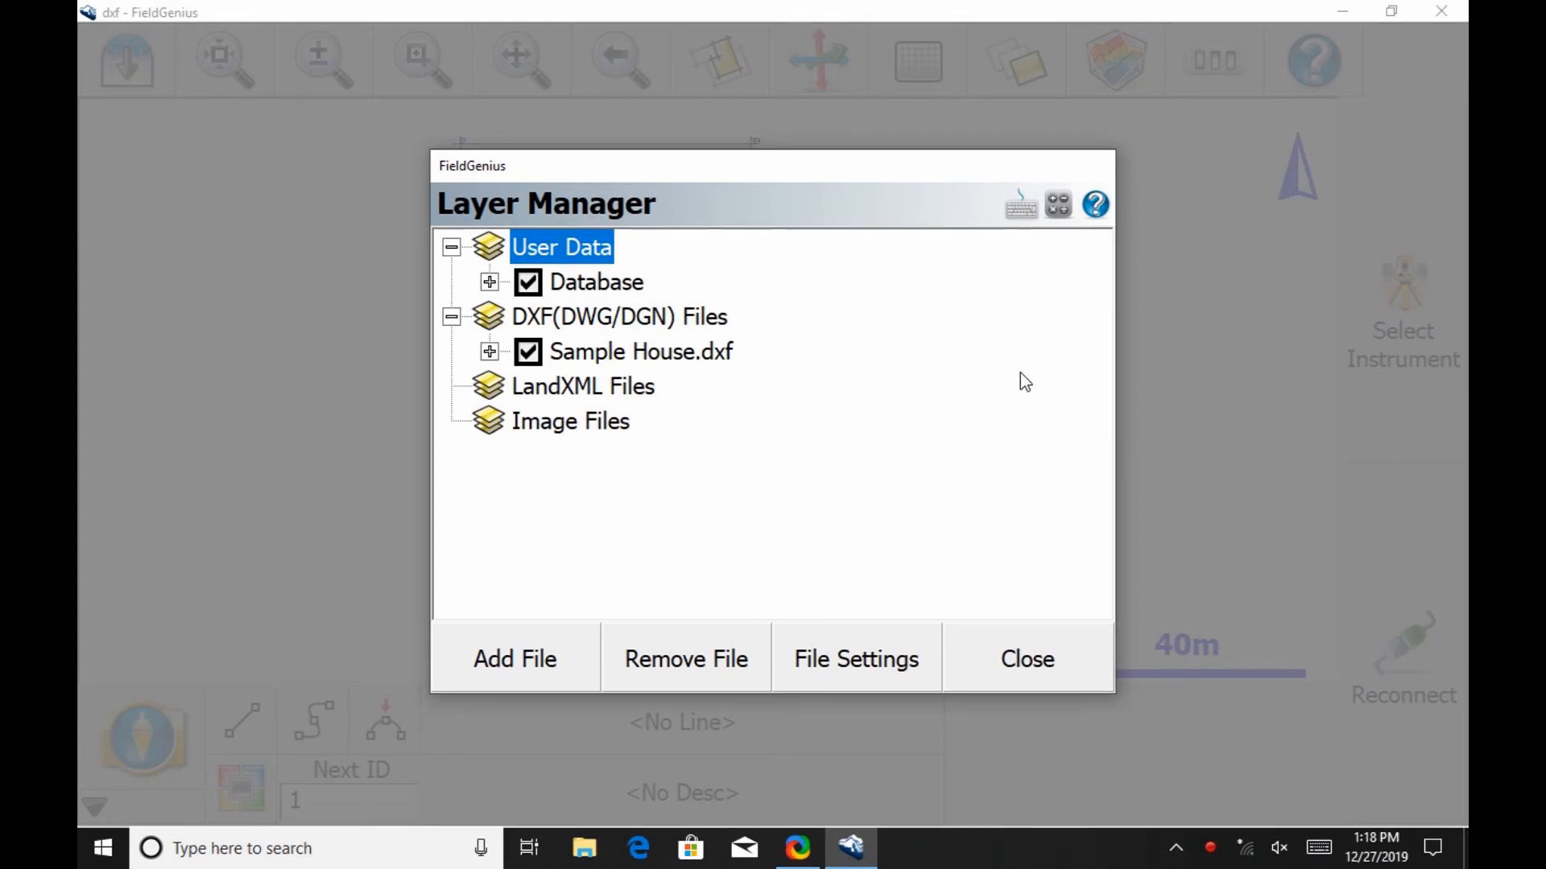
click(1028, 657)
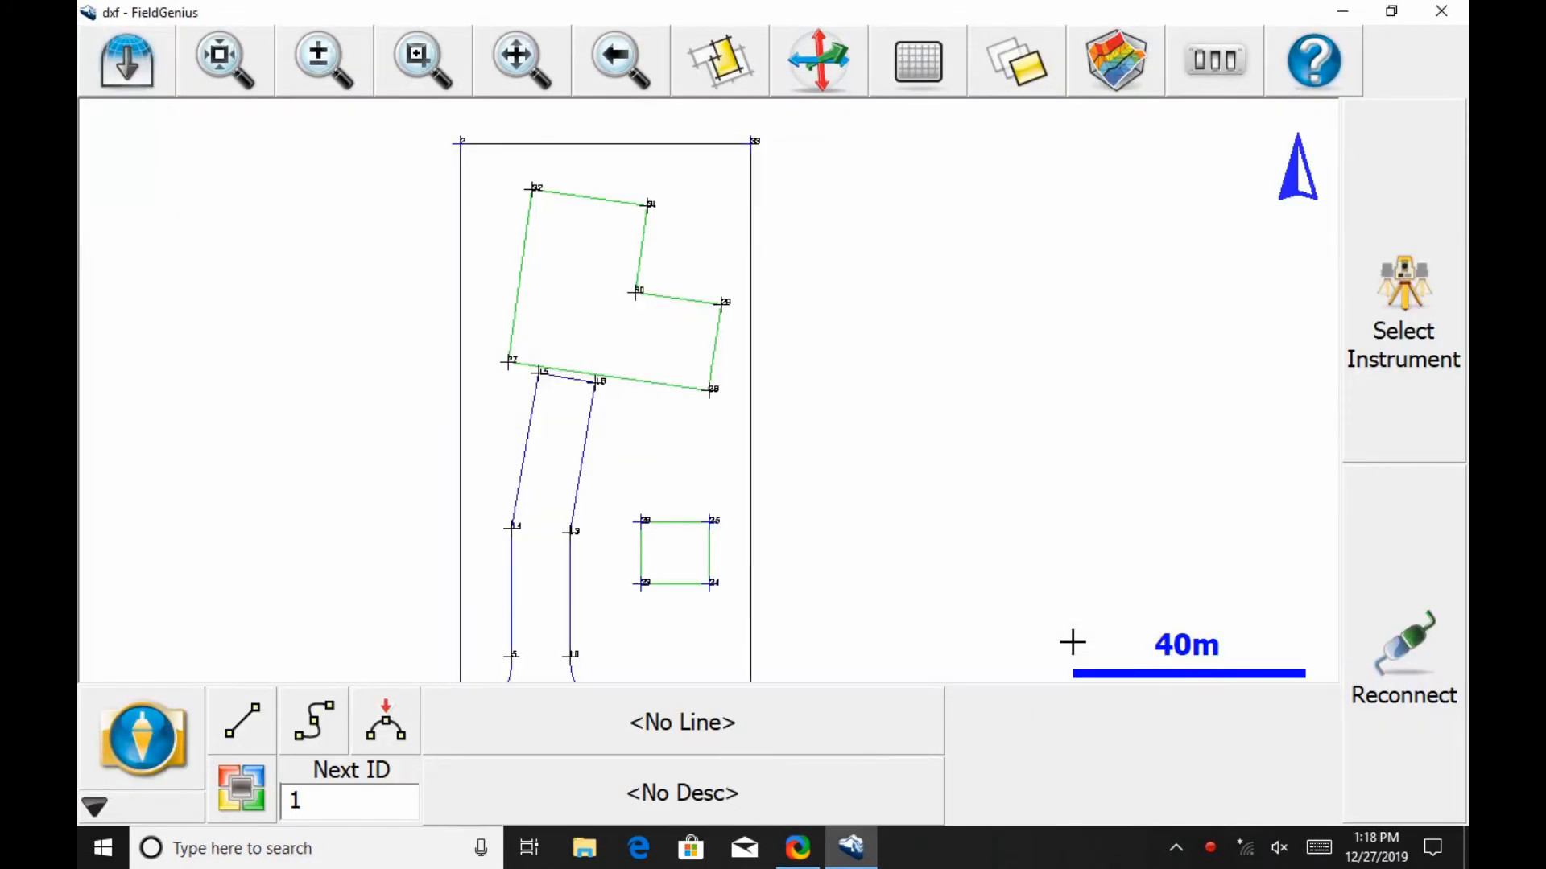